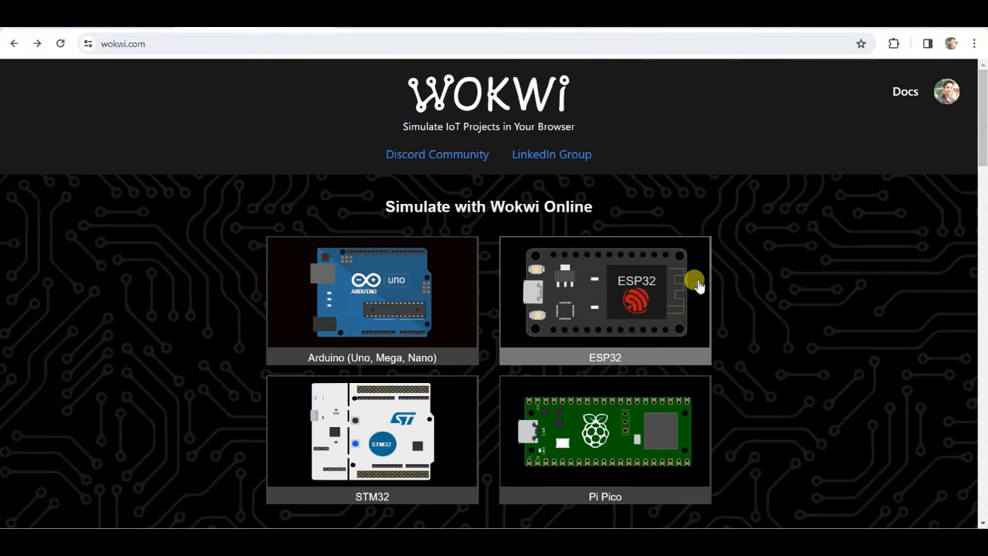
# Create a new project from the plain ESP32 starter template on wokwi.com.
pyautogui.click(606, 298)
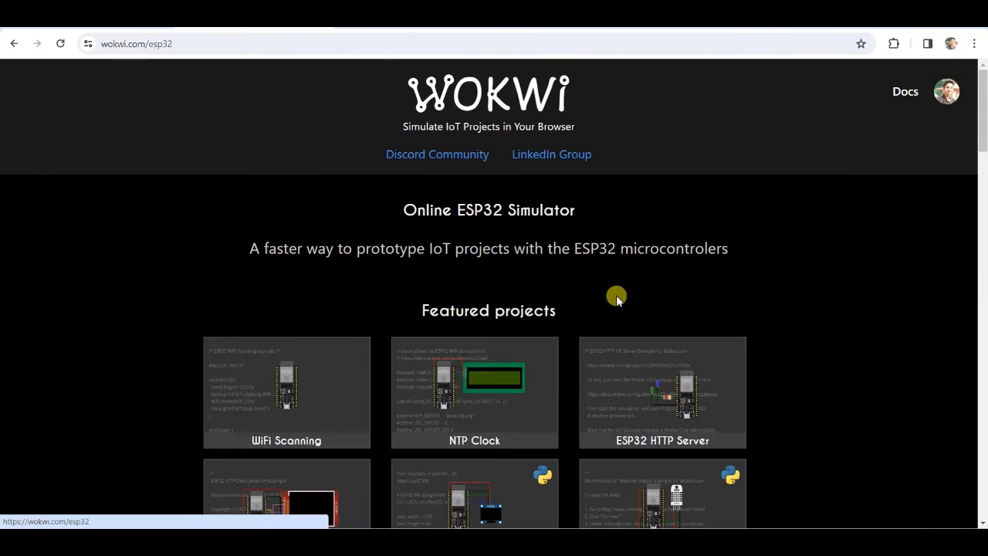
pyautogui.scroll(-3)
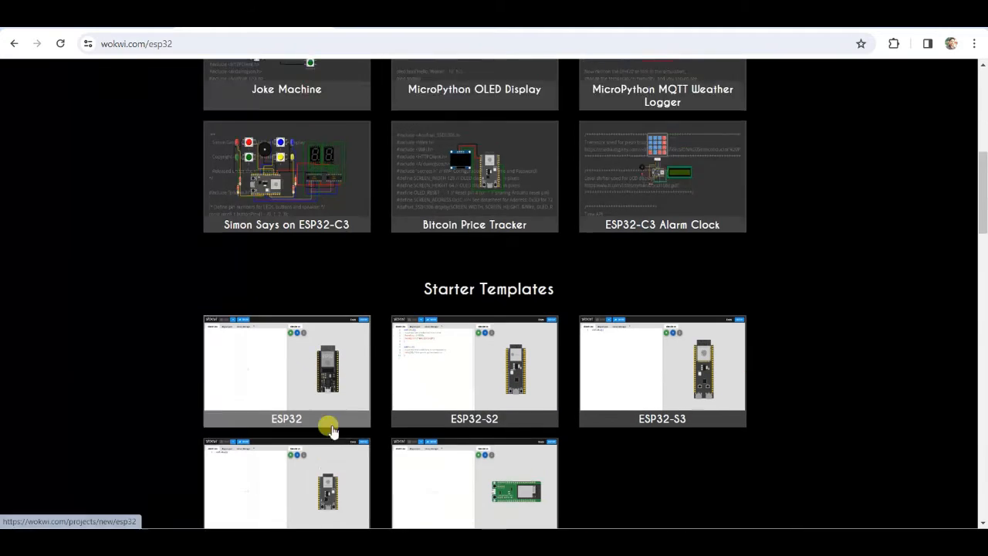
pyautogui.click(287, 370)
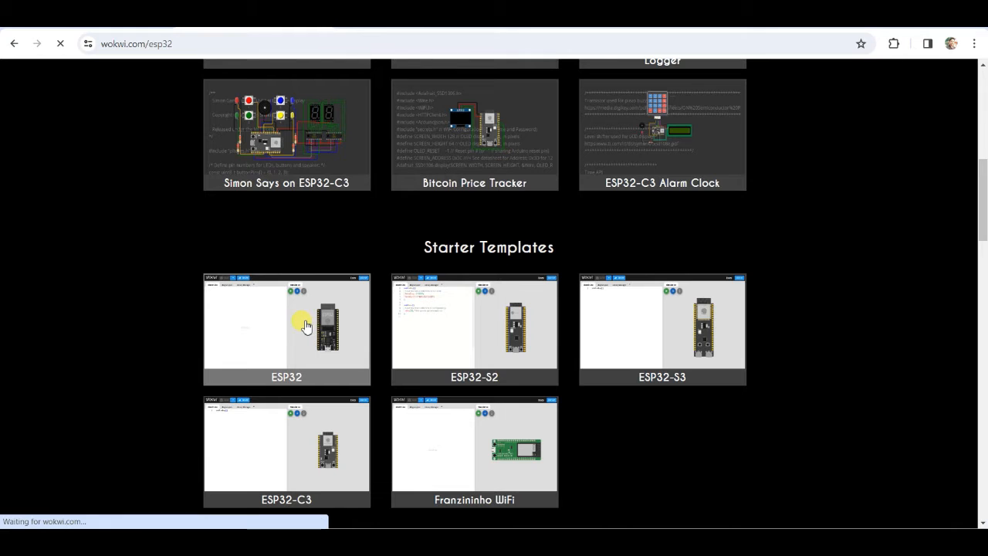
pyautogui.click(286, 324)
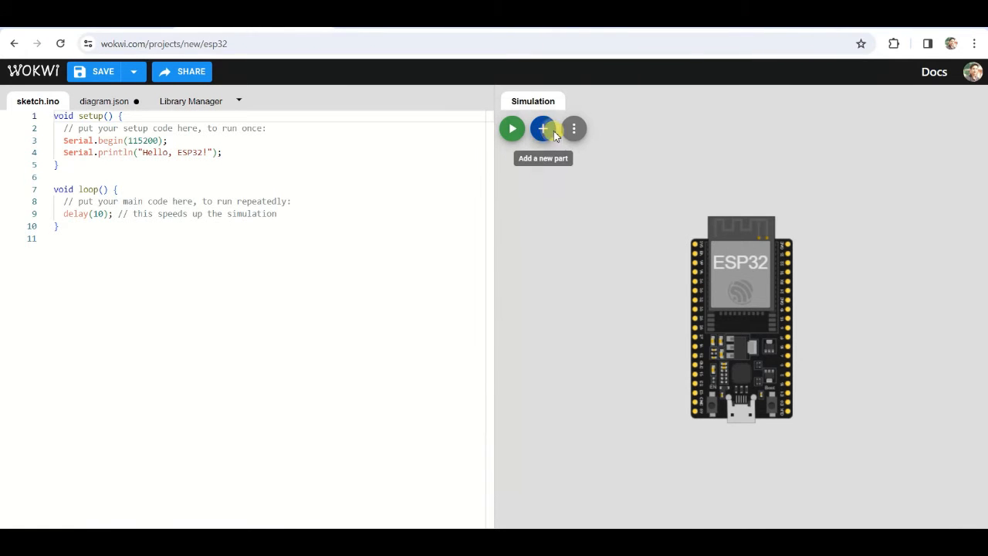
# Search 'rot' and add the Rotary Encoder (KY-040) part beside the ESP32.
pyautogui.write('rot')
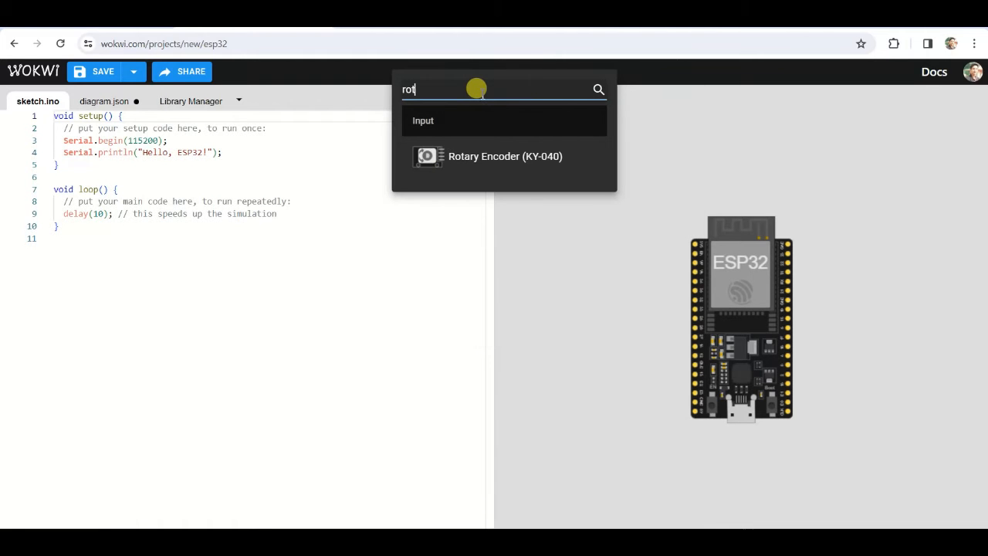
pyautogui.click(505, 156)
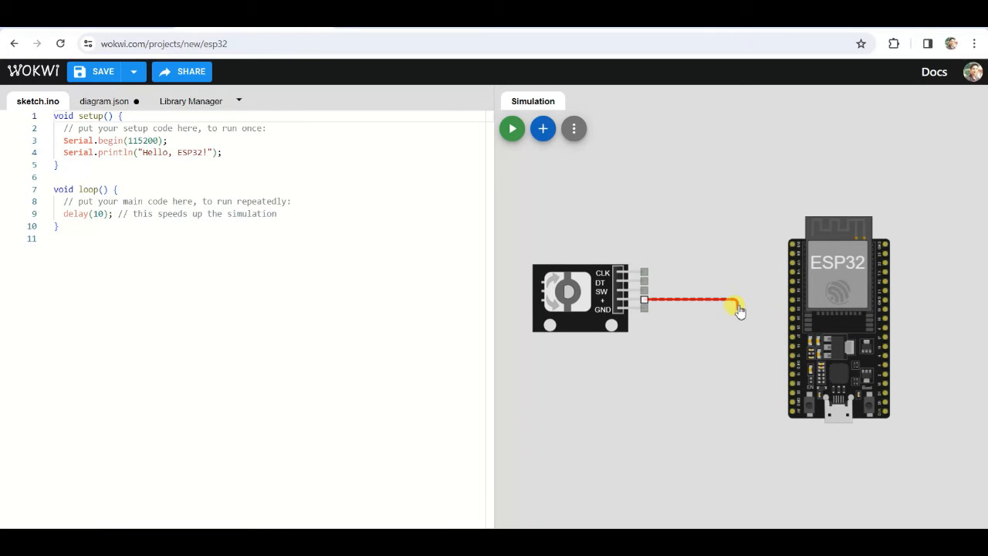
# Wire the encoder's + pin to ESP32 3V3 and its GND to an ESP32 ground pin.
pyautogui.moveTo(732, 301); pyautogui.dragTo(738, 238)
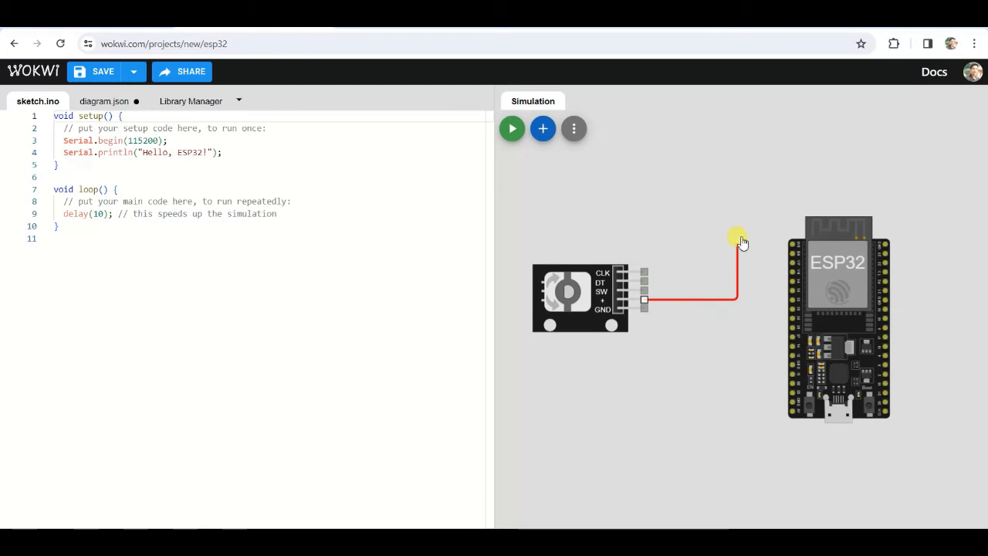
pyautogui.moveTo(737, 236); pyautogui.dragTo(792, 243)
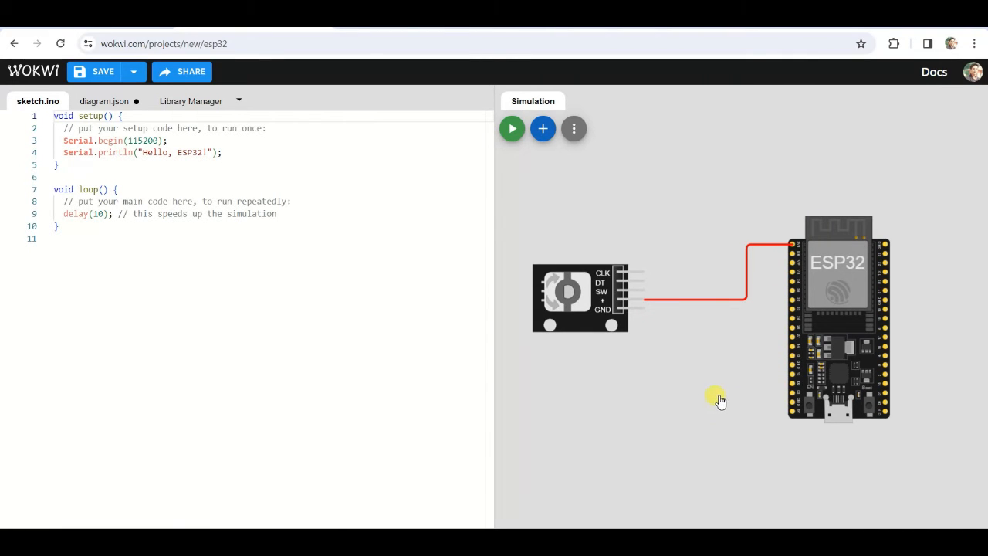
pyautogui.moveTo(794, 364)
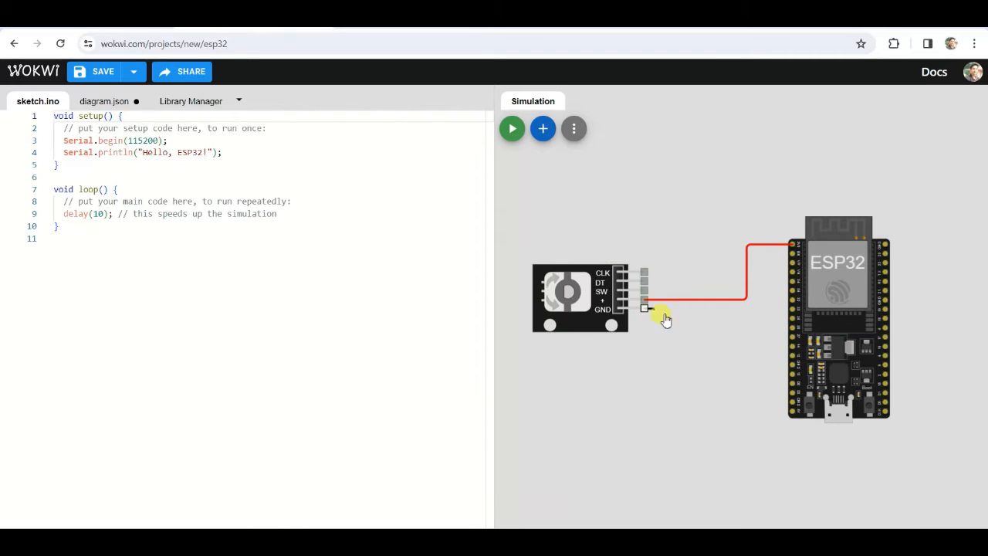
pyautogui.moveTo(646, 308); pyautogui.dragTo(794, 366)
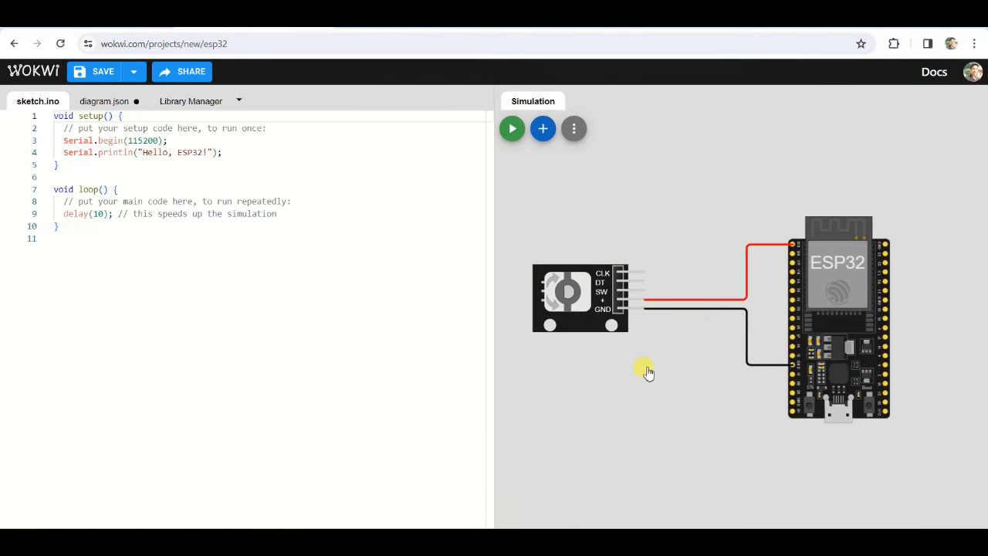
pyautogui.moveTo(660, 342)
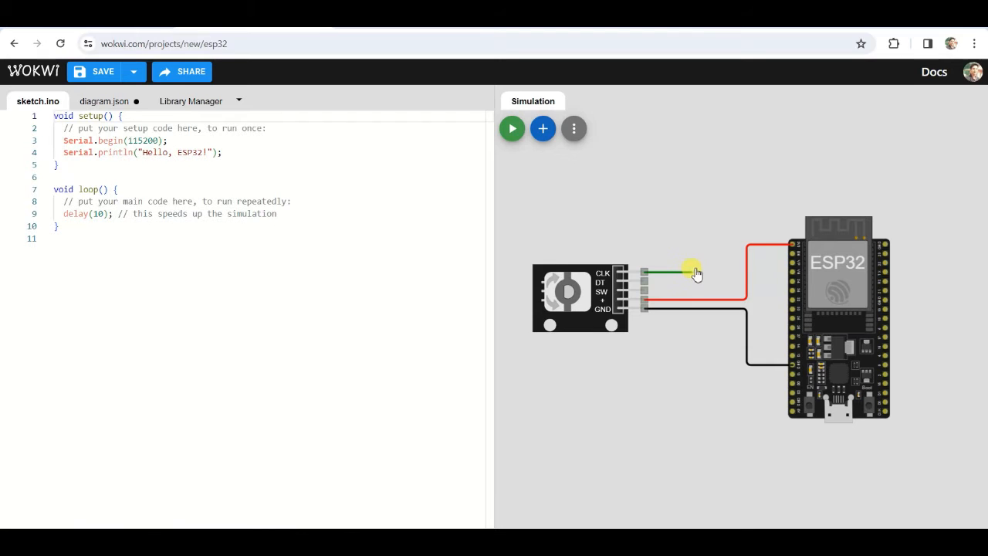
# Route green wires from CLK, DT and SW over the board to ESP32 pins 22, 23, 21.
pyautogui.moveTo(691, 272); pyautogui.dragTo(674, 185)
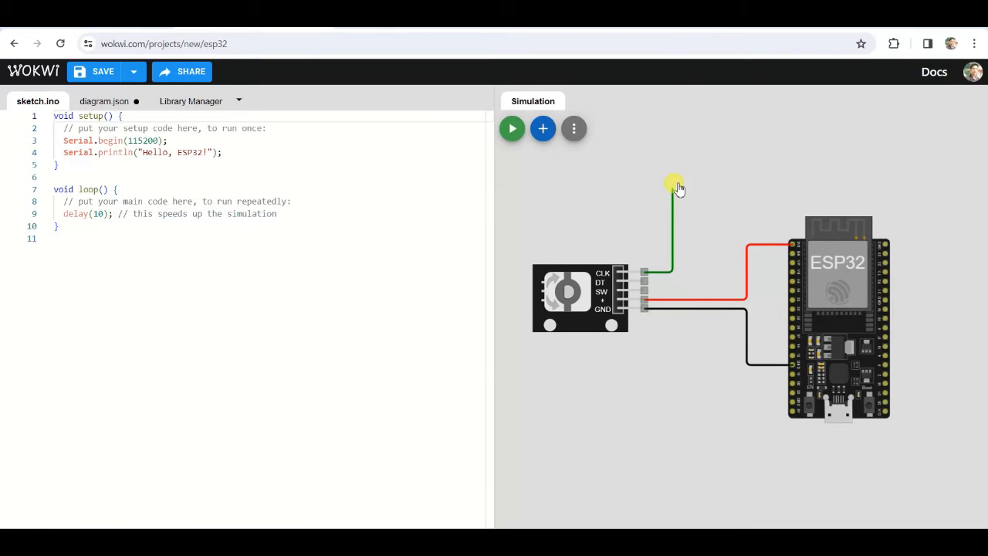
pyautogui.moveTo(678, 188); pyautogui.dragTo(911, 204)
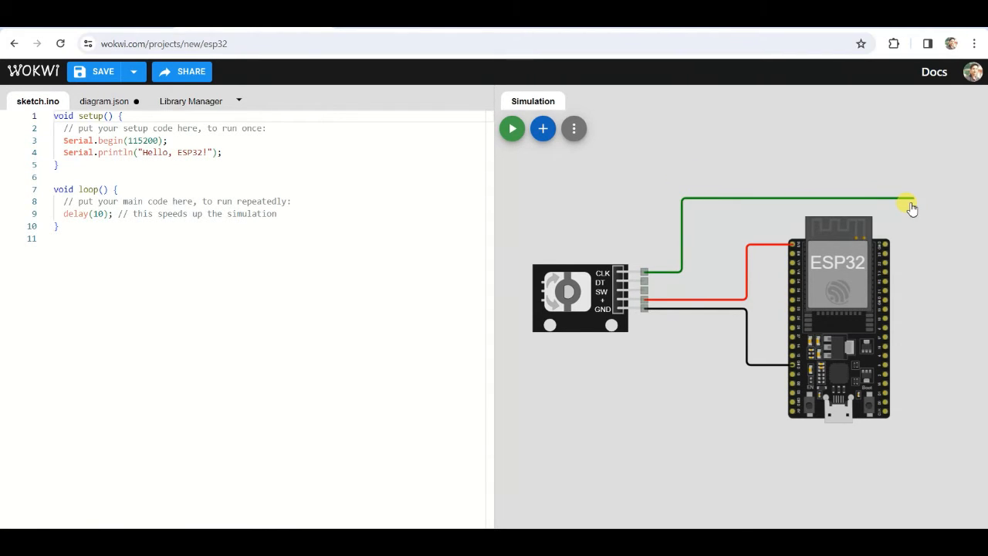
pyautogui.moveTo(907, 202); pyautogui.dragTo(922, 254)
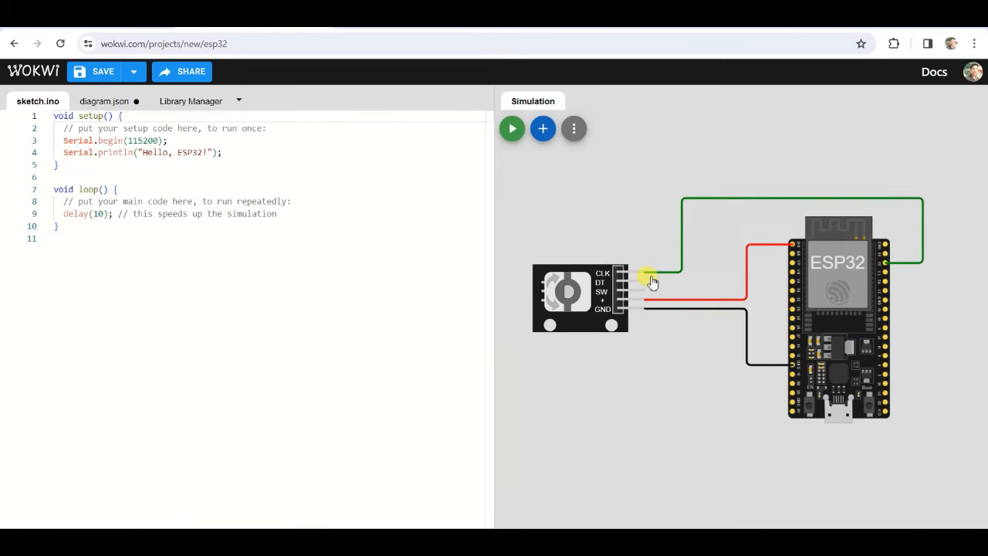
pyautogui.moveTo(644, 284)
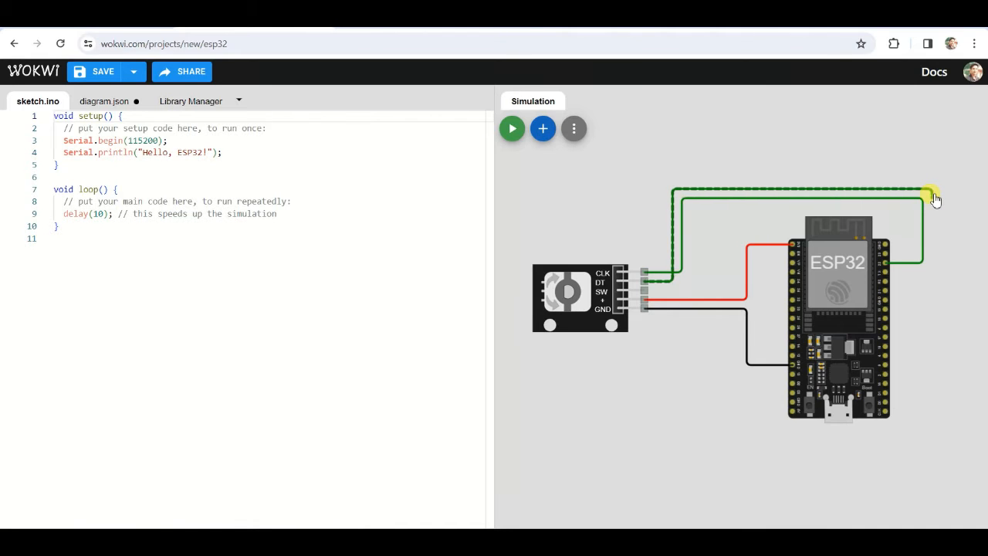
pyautogui.moveTo(932, 197); pyautogui.dragTo(892, 255)
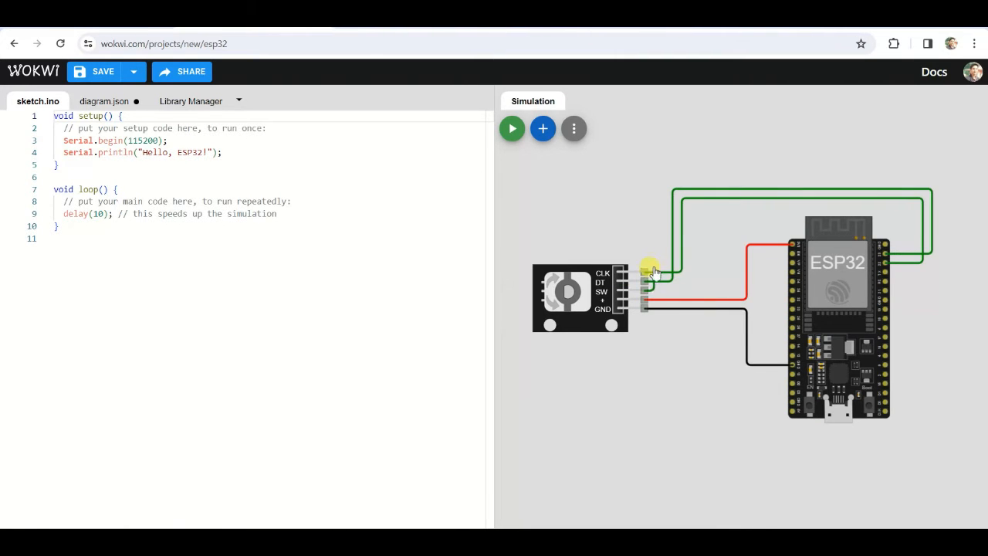
pyautogui.moveTo(648, 272); pyautogui.dragTo(672, 179)
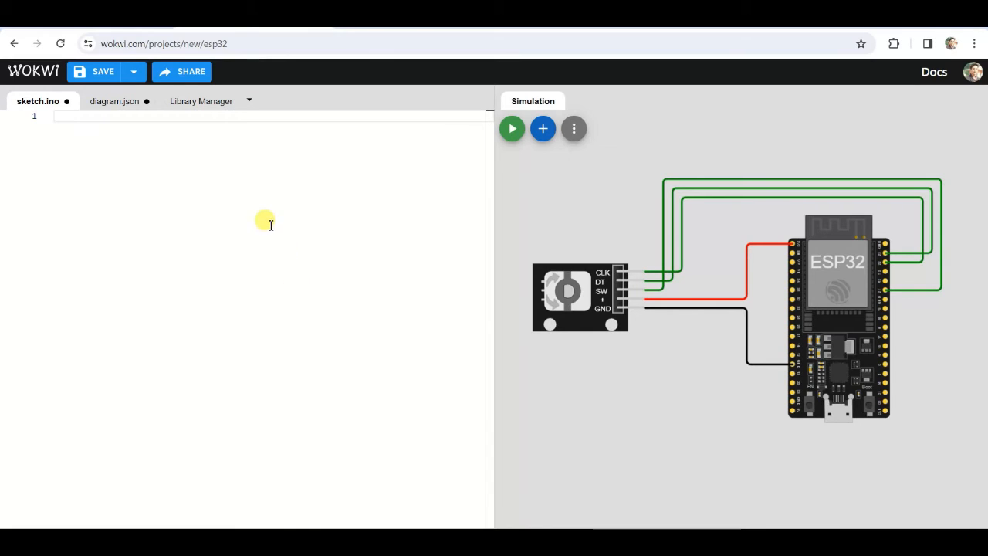
# Search the Library Manager for 'rota' and install Ai Esp32 Rotary Encoder.
pyautogui.click(201, 100)
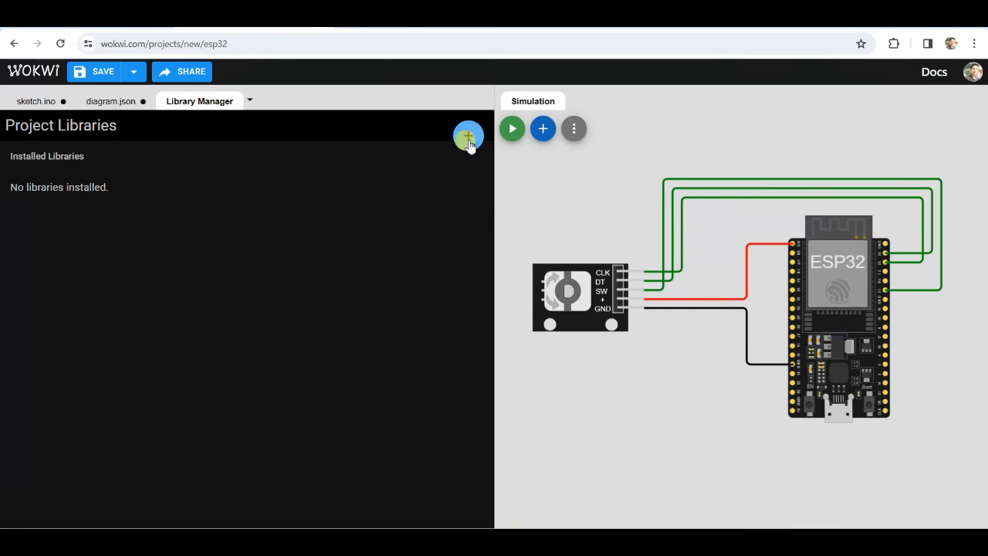
pyautogui.write('aie')
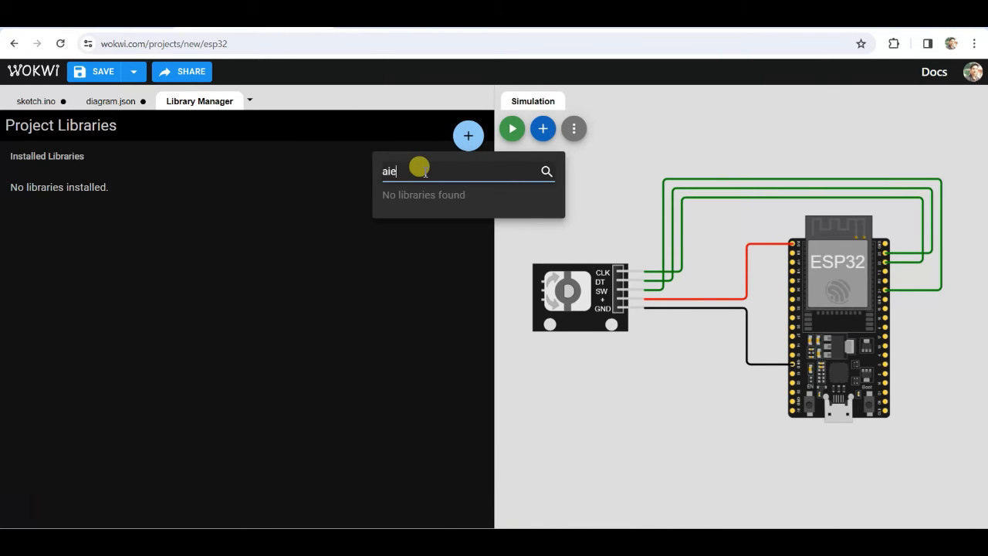
pyautogui.write('esp32')
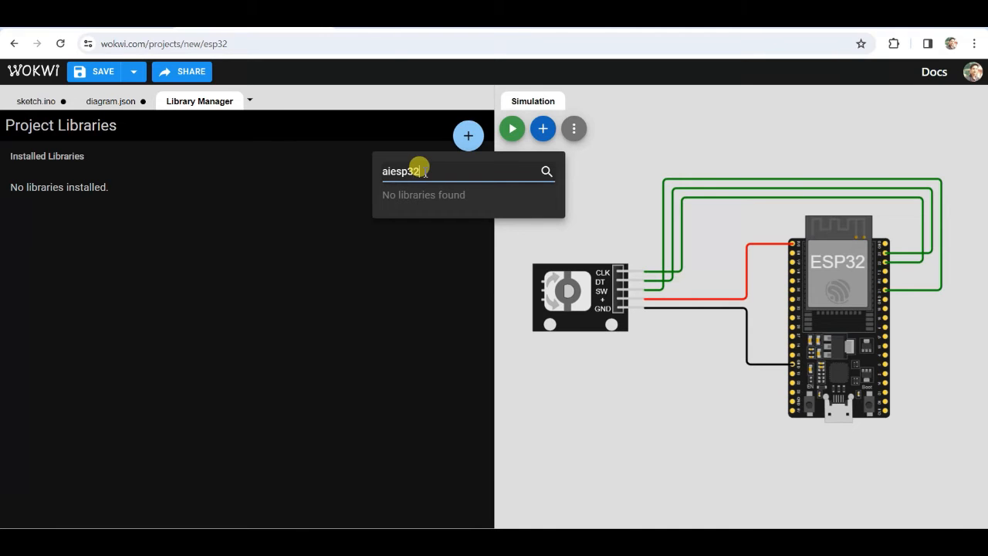
pyautogui.press('Backspace')
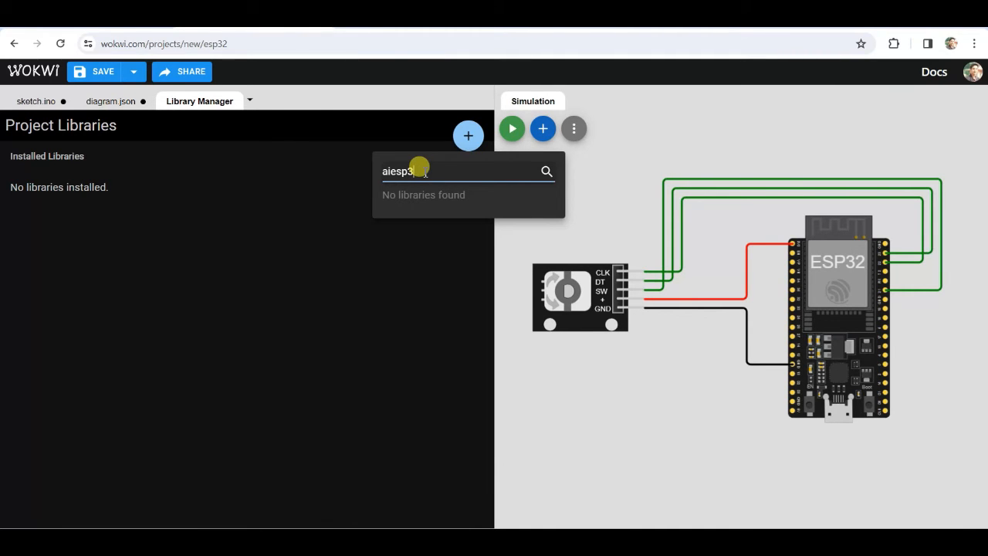
pyautogui.write('rotary')
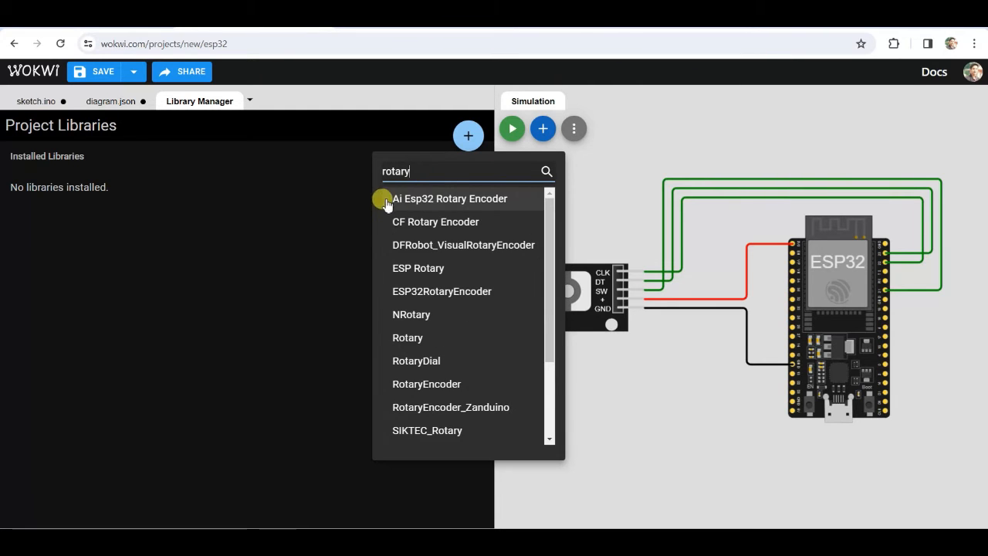
pyautogui.click(451, 198)
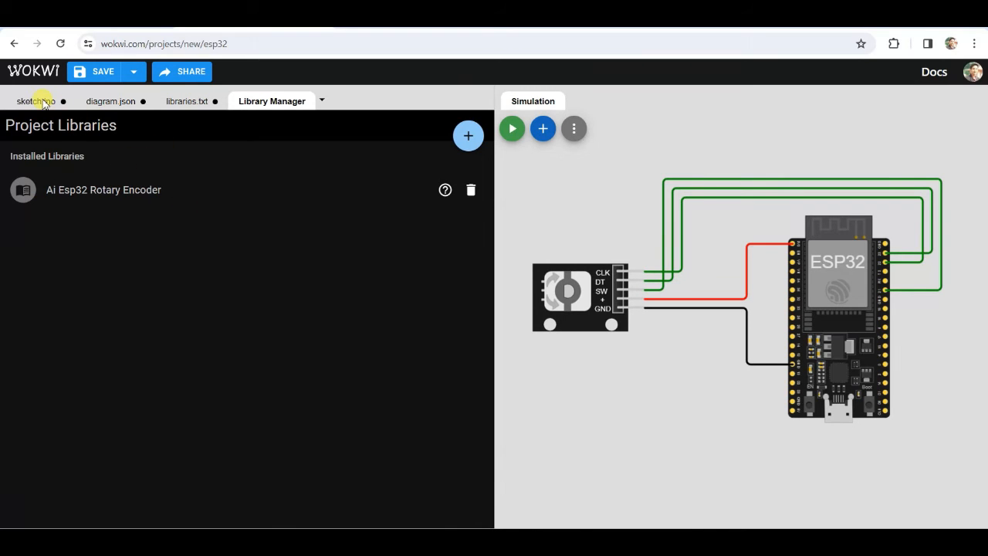
# In sketch.ino, review the pasted encoder code and its IO23 DT pin definition.
pyautogui.click(37, 101)
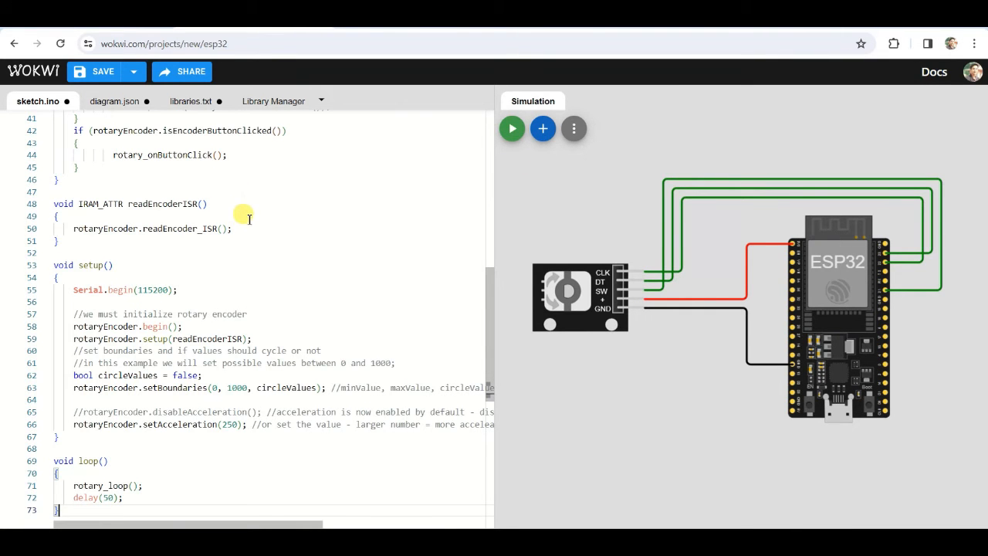
pyautogui.moveTo(486, 336)
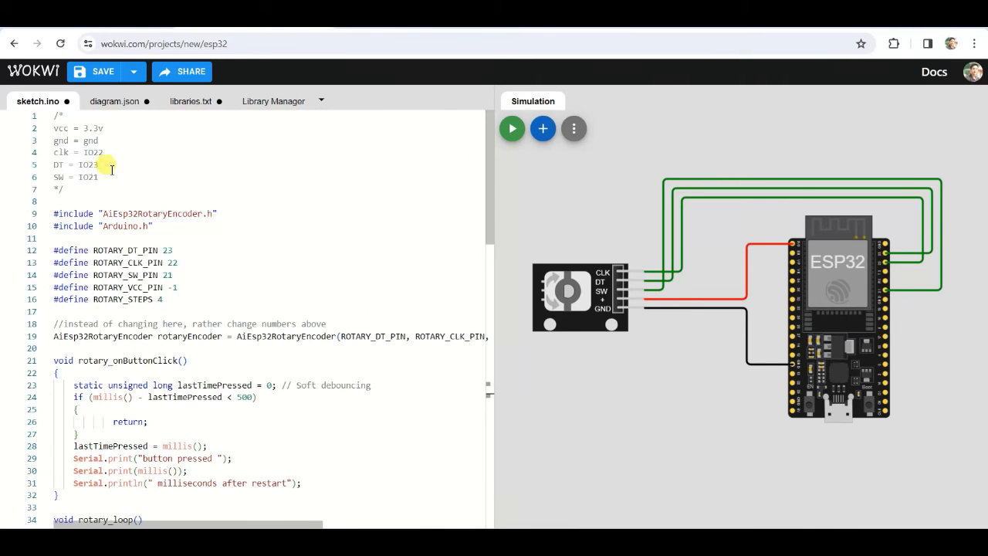
pyautogui.doubleClick(87, 165)
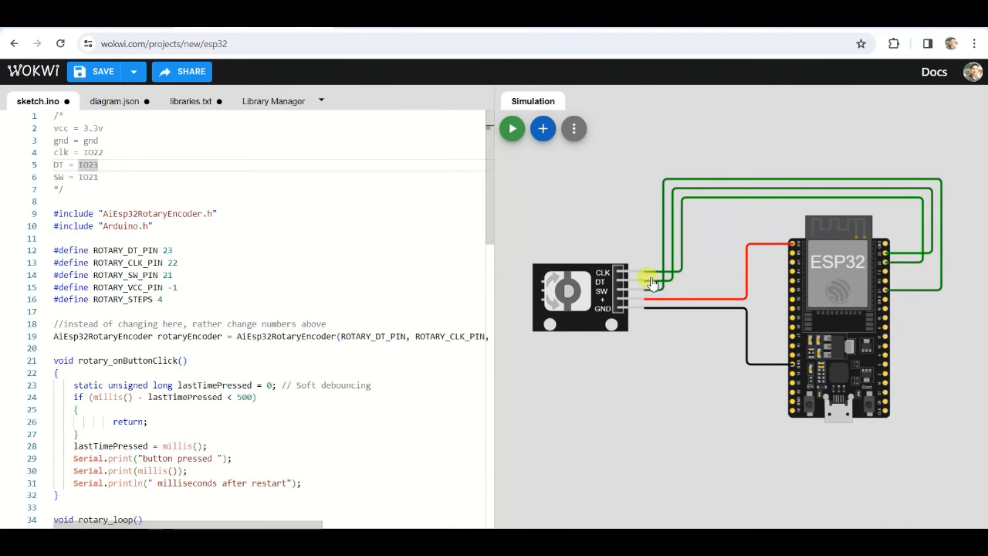
pyautogui.scroll(-3)
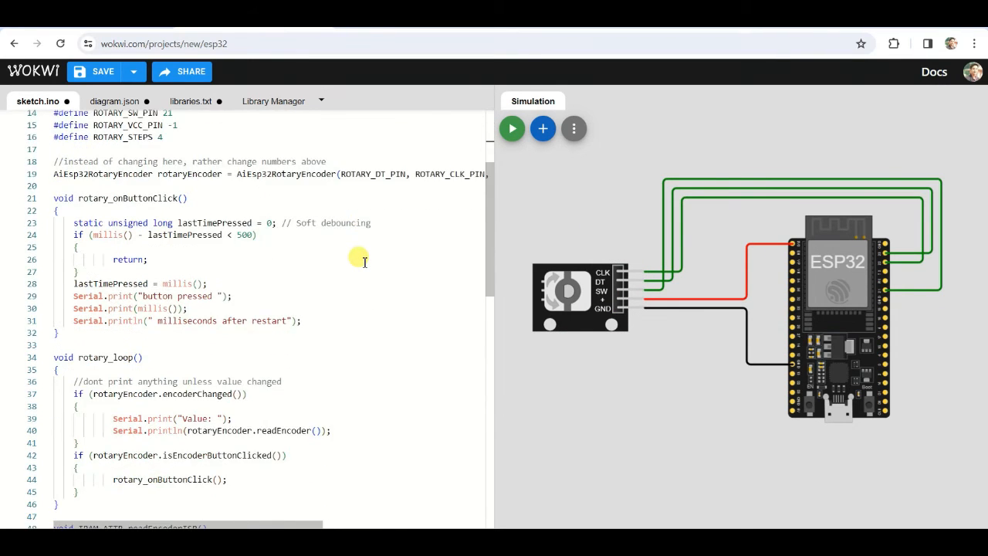
pyautogui.scroll(-3)
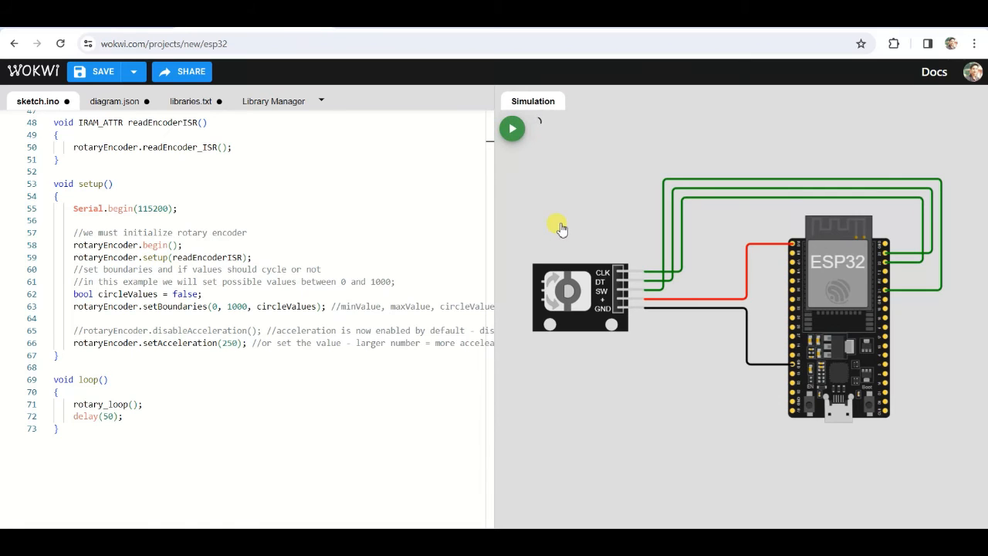
# Start the simulation and watch the Serial Monitor print counter values.
pyautogui.click(512, 128)
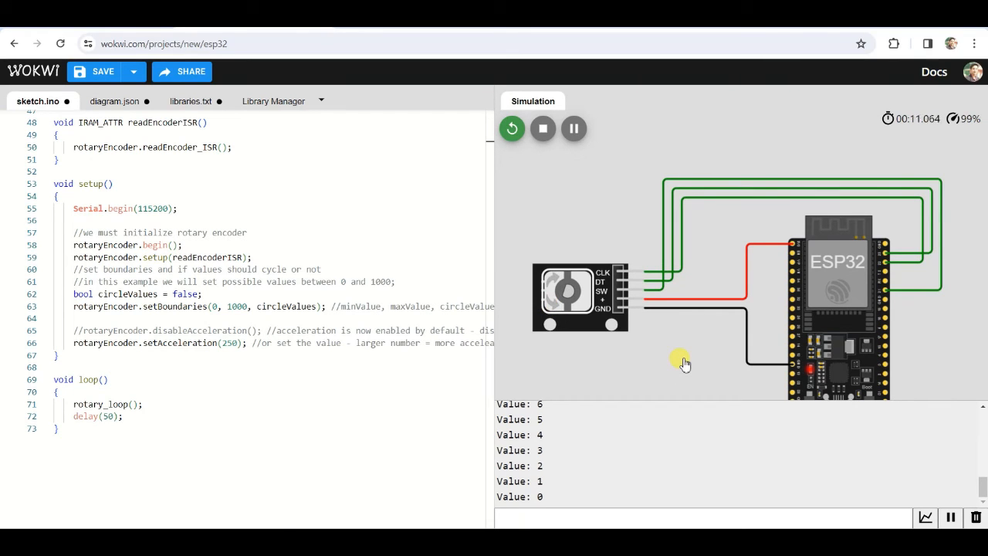
pyautogui.moveTo(554, 285)
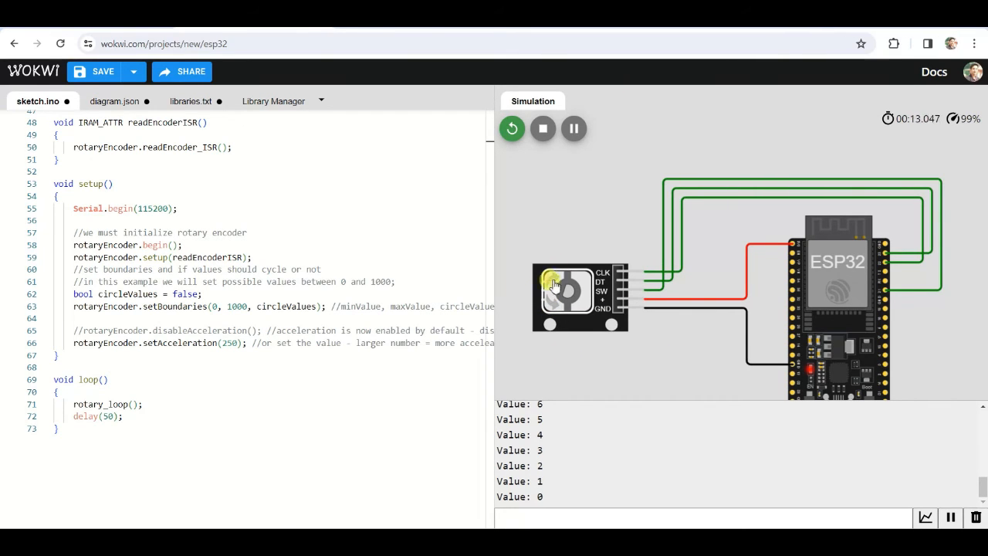